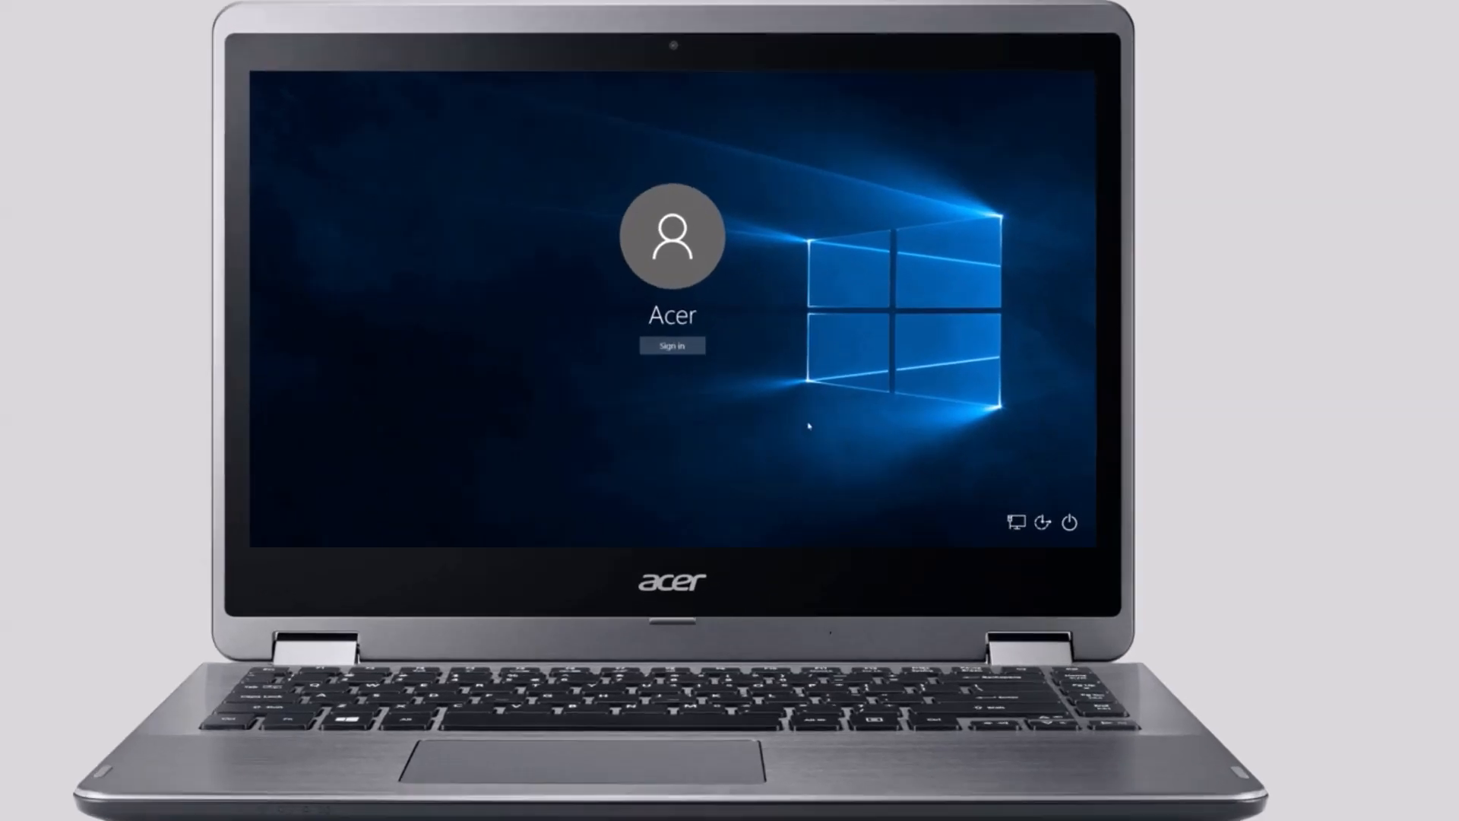
Restart the laptop from the sign-in screen's power menu into the recovery options
click(1069, 521)
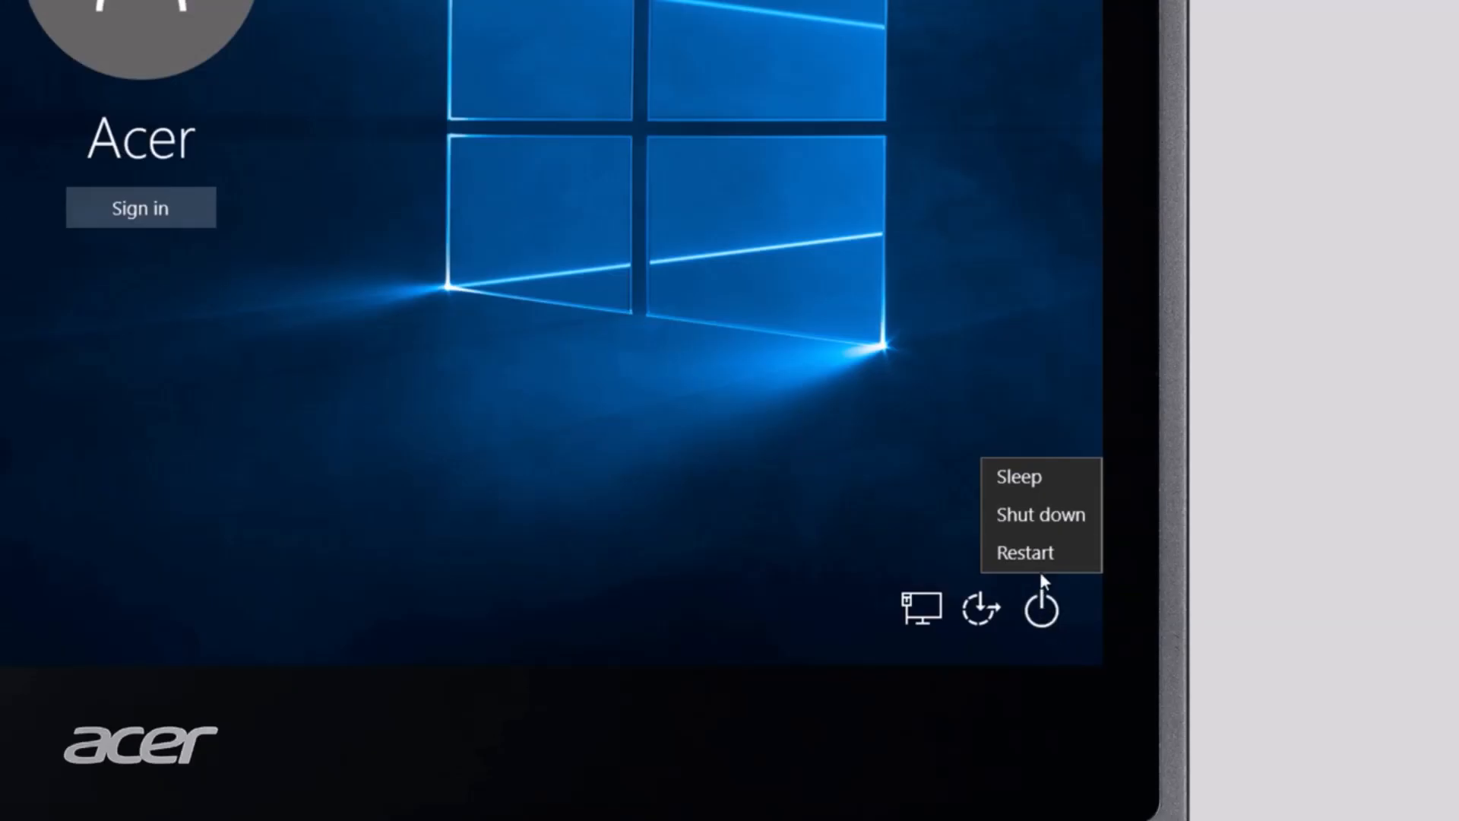
click(1026, 552)
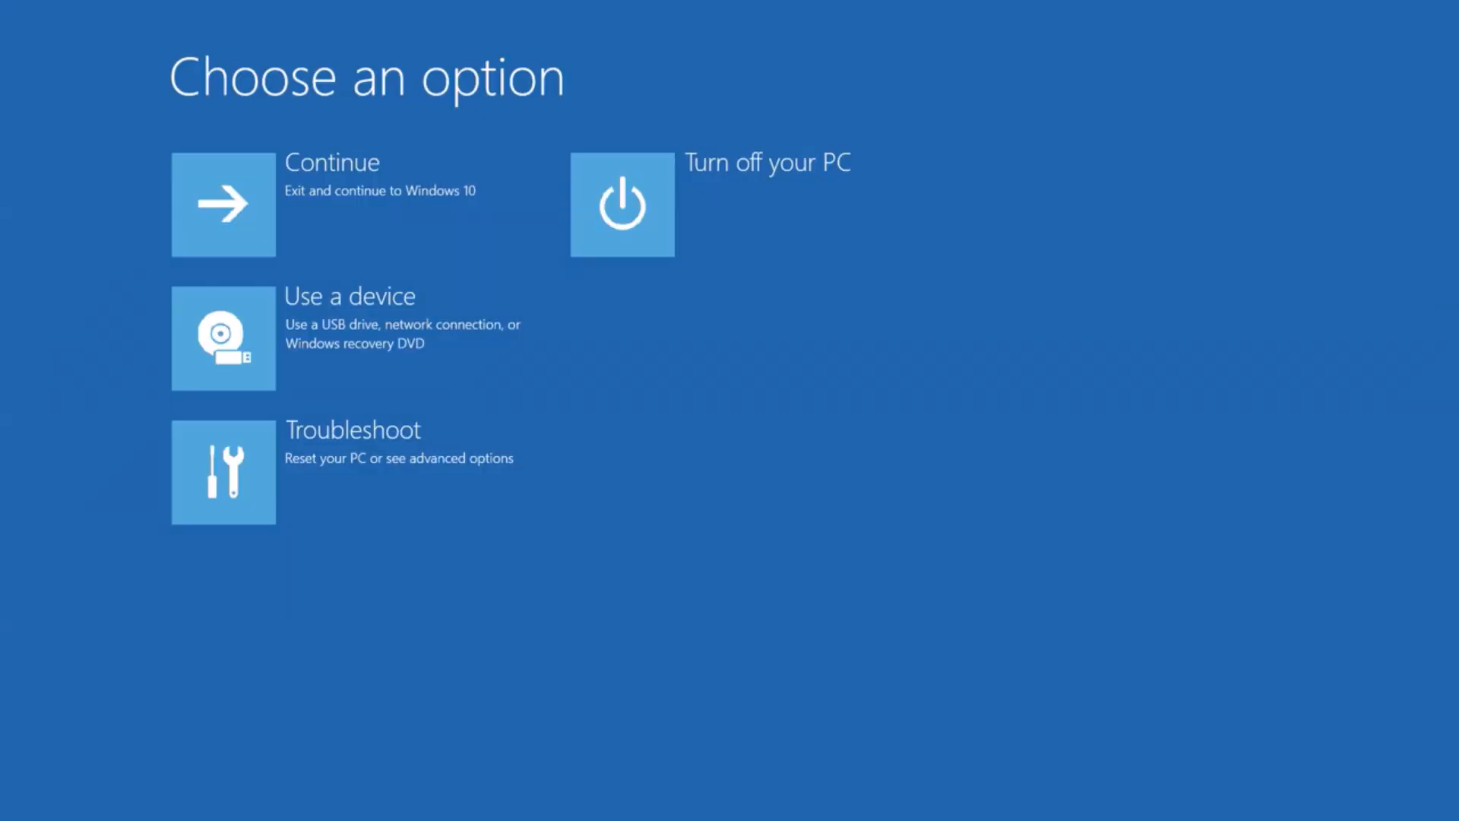
mouse_move(806, 583)
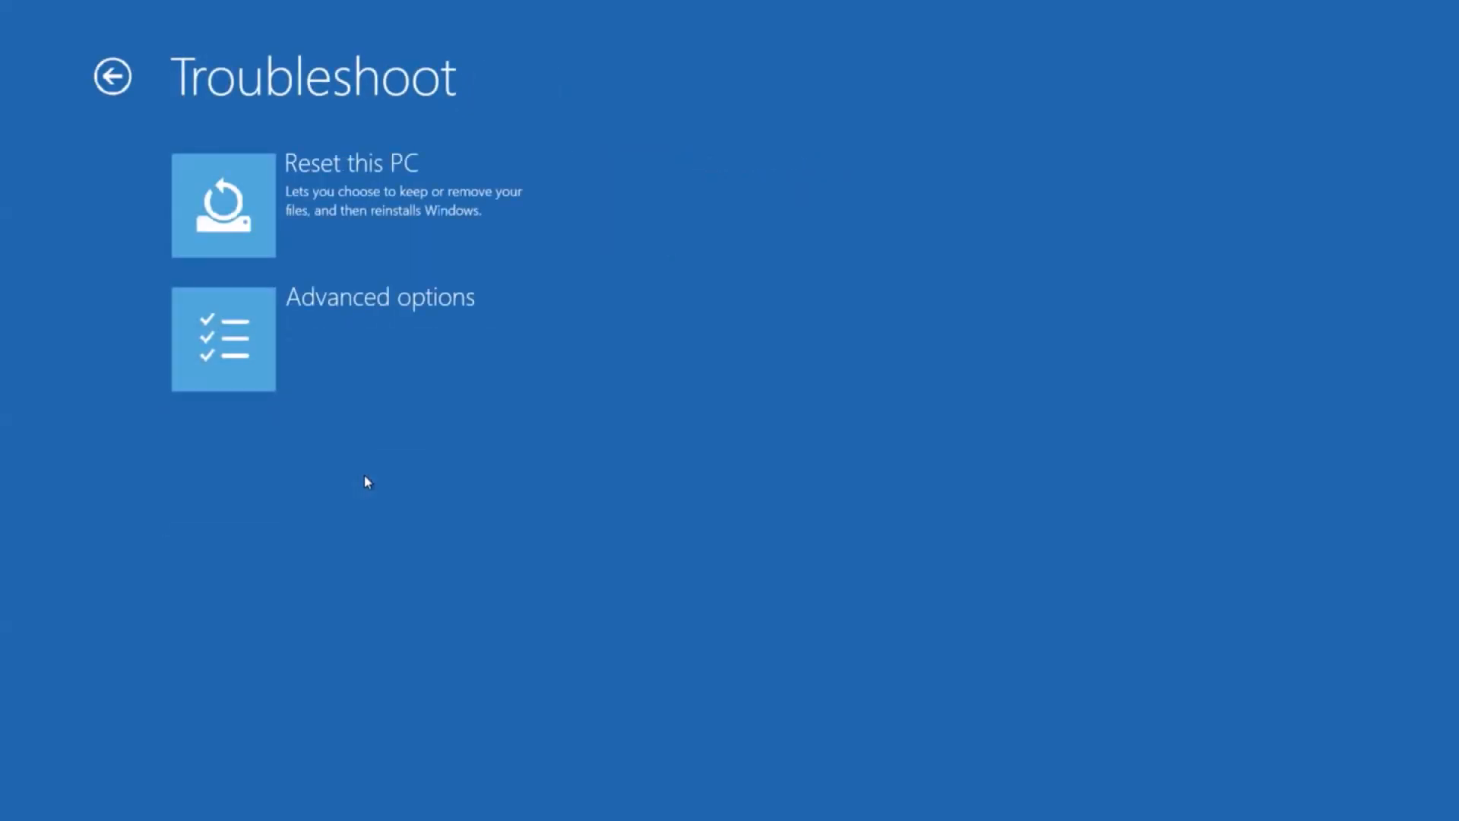
mouse_move(351, 203)
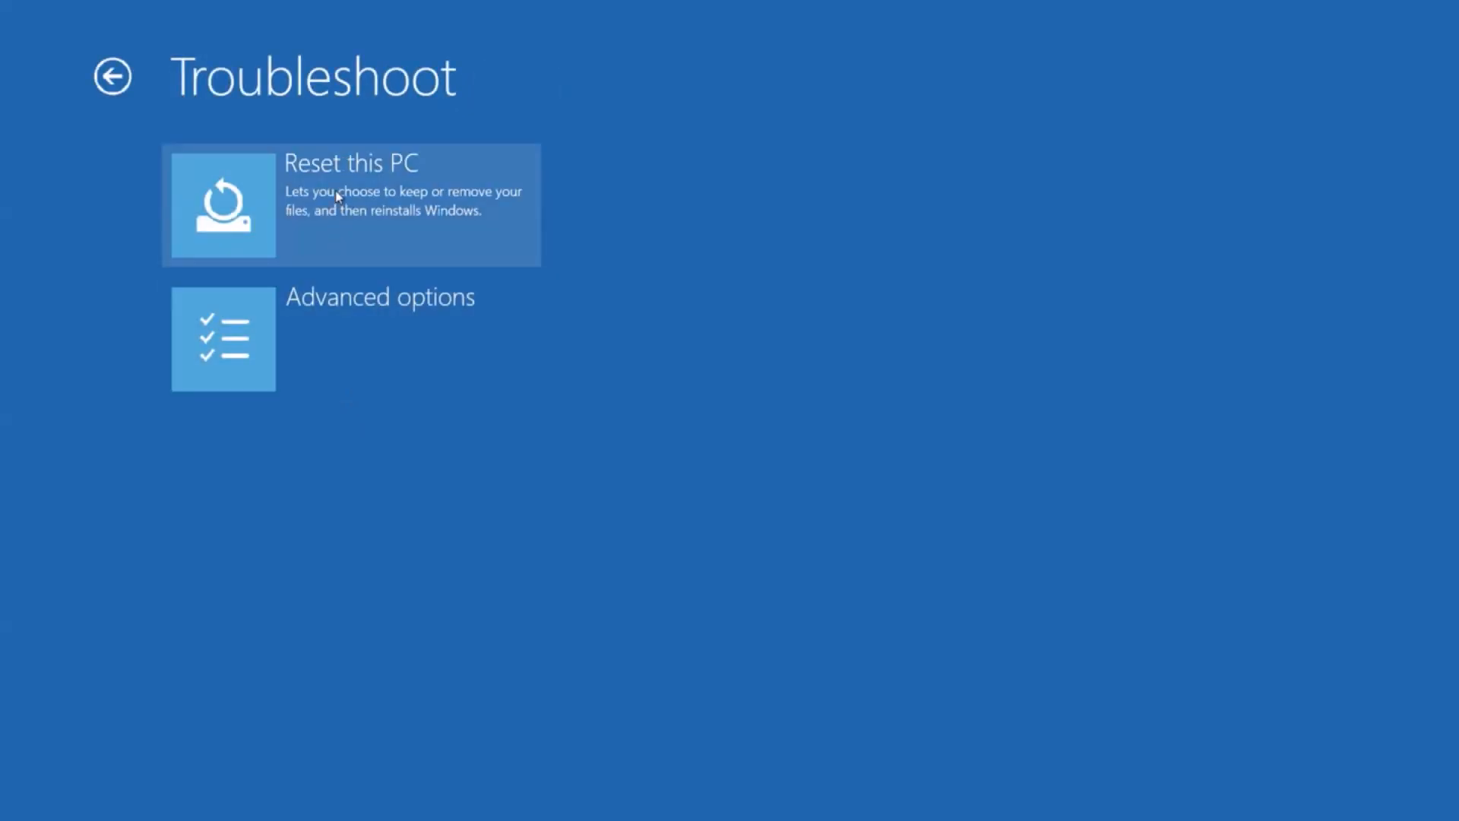
Start Reset this PC from Troubleshoot and choose Remove everything
click(351, 205)
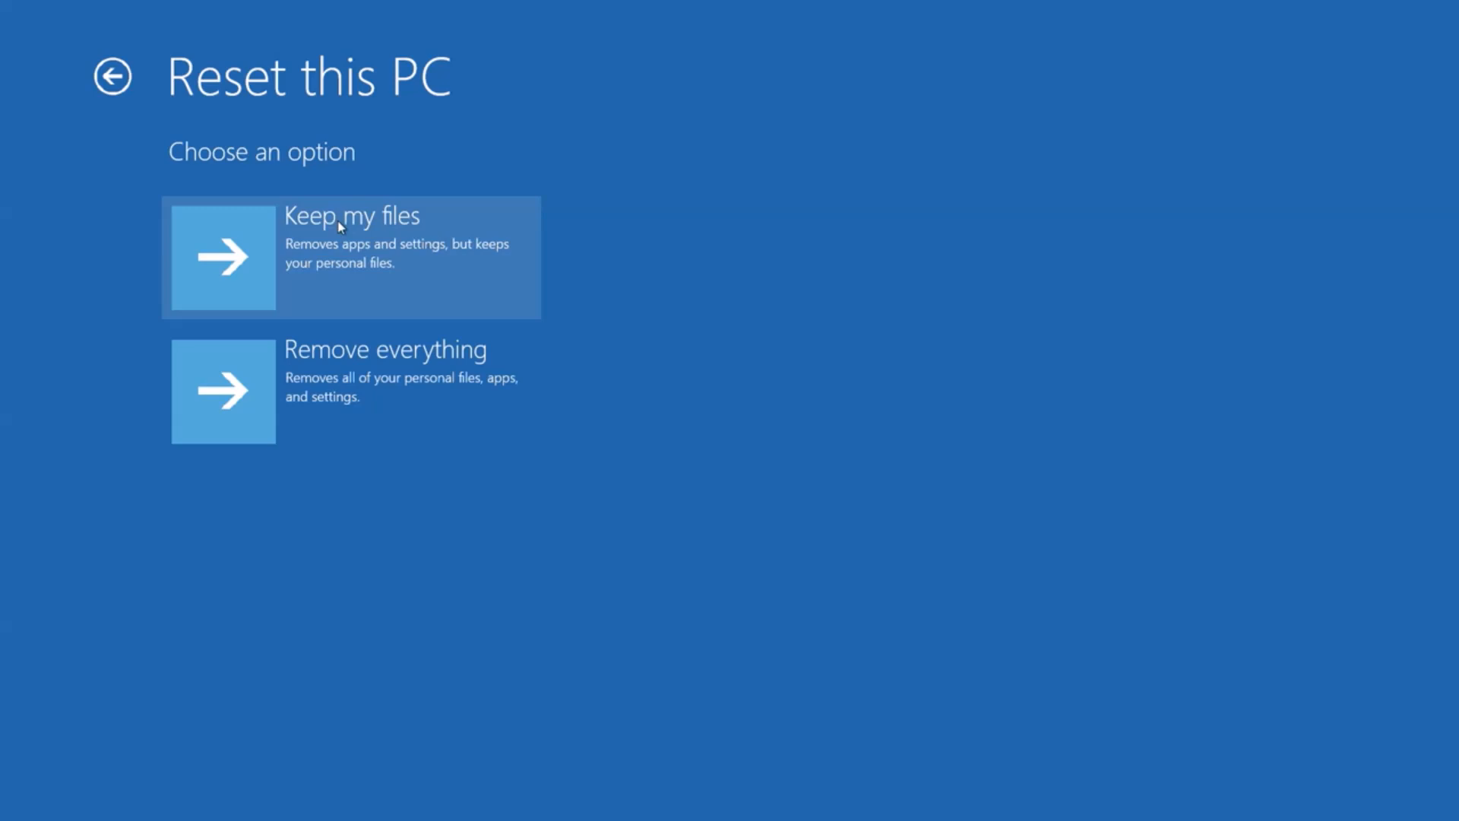
click(351, 391)
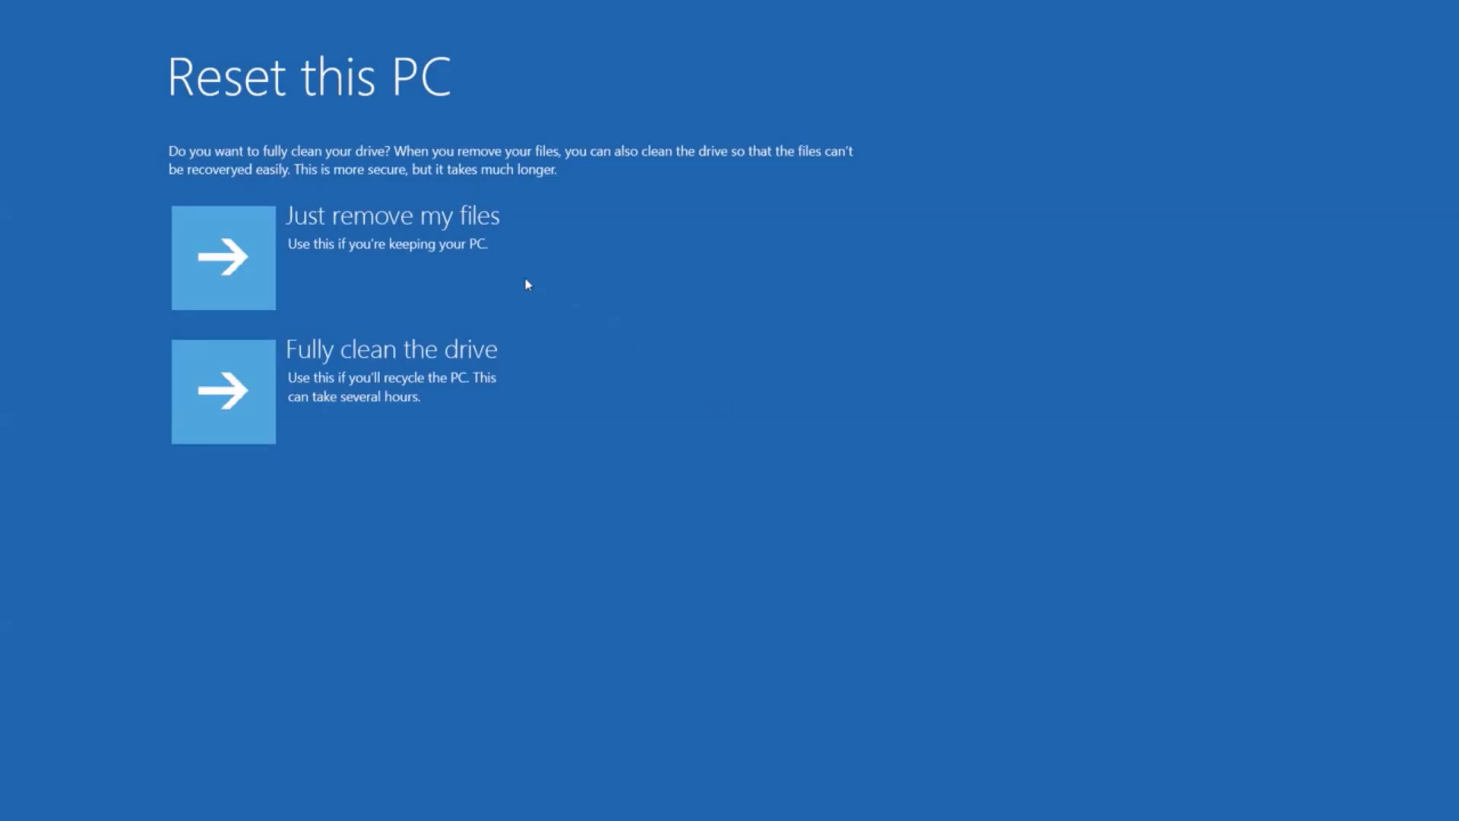
mouse_move(417, 247)
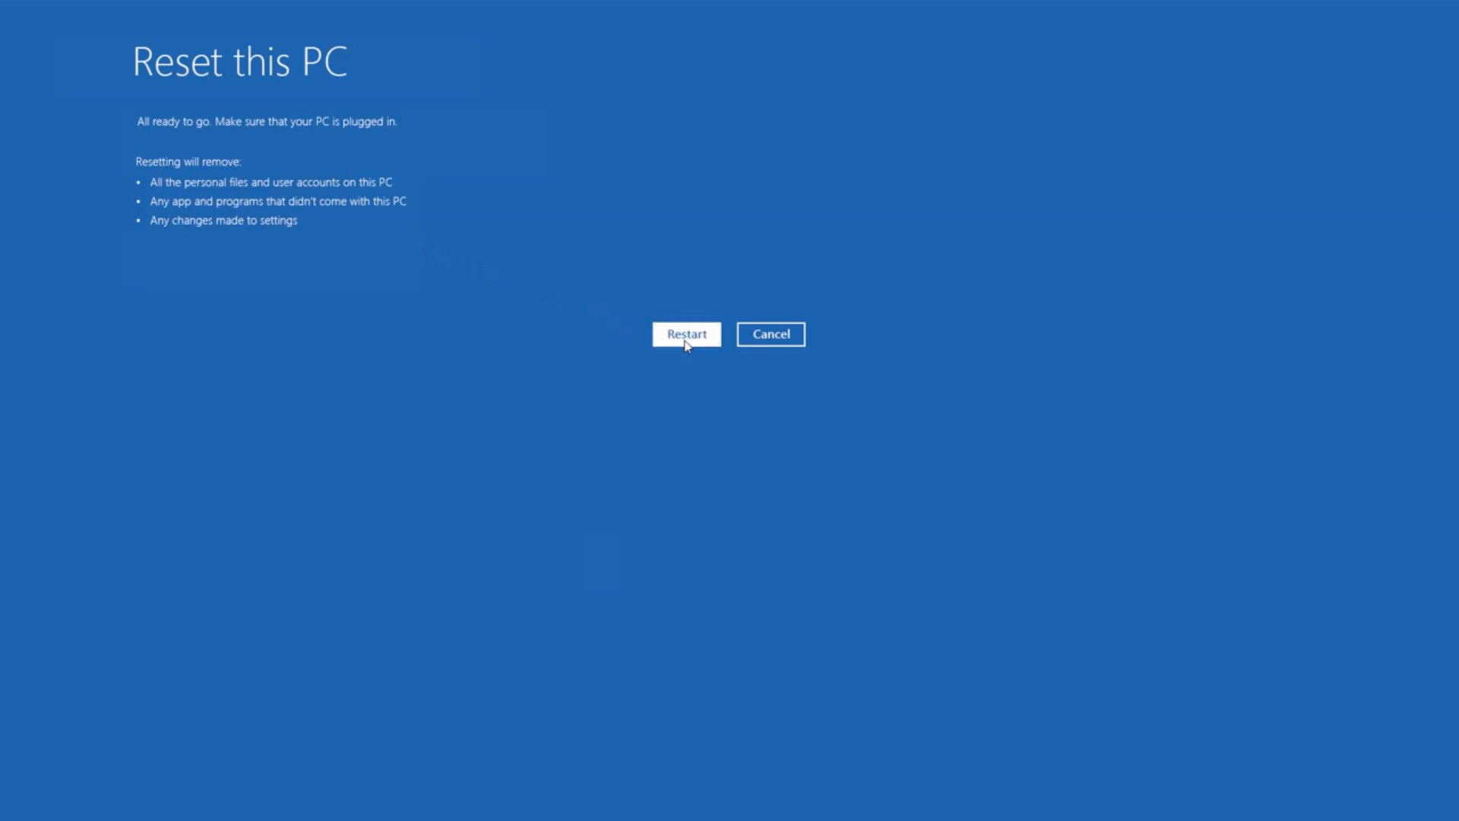
Confirm the ready-to-go summary and restart to begin the reset
click(686, 335)
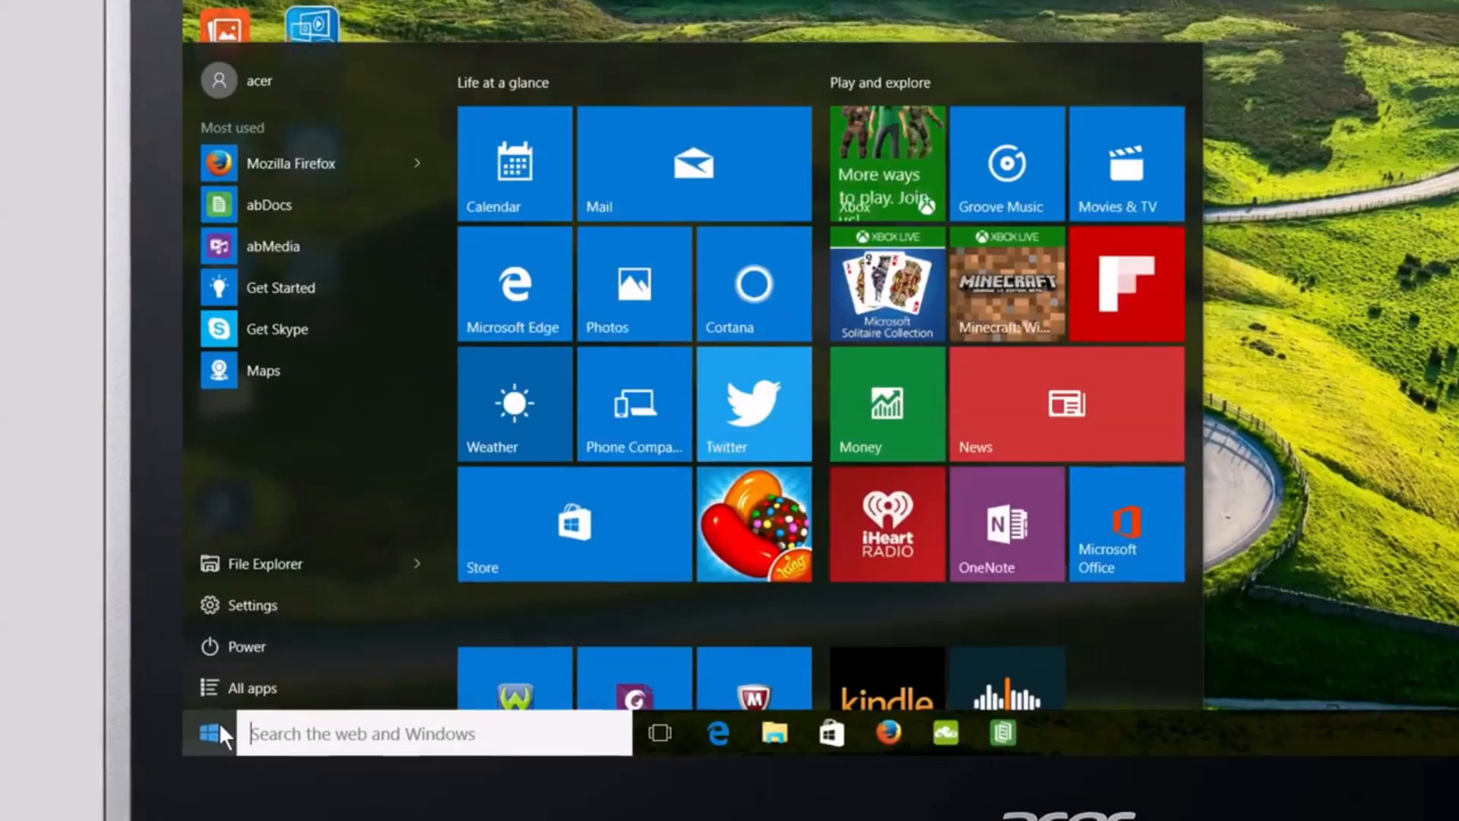
Browse the Acer folder in All apps and search 'acer re' to find Acer Recovery Management
click(255, 687)
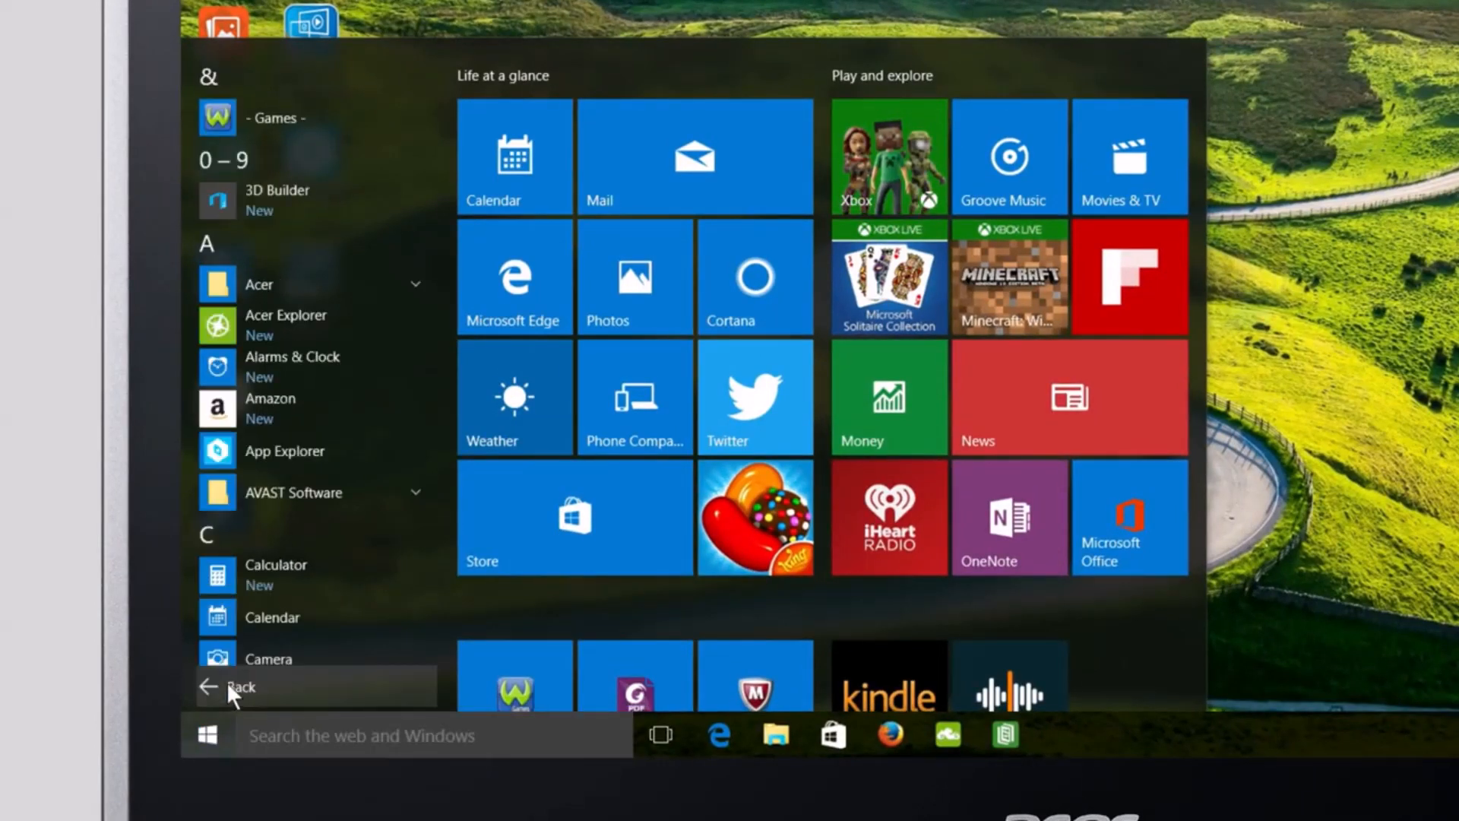
click(260, 285)
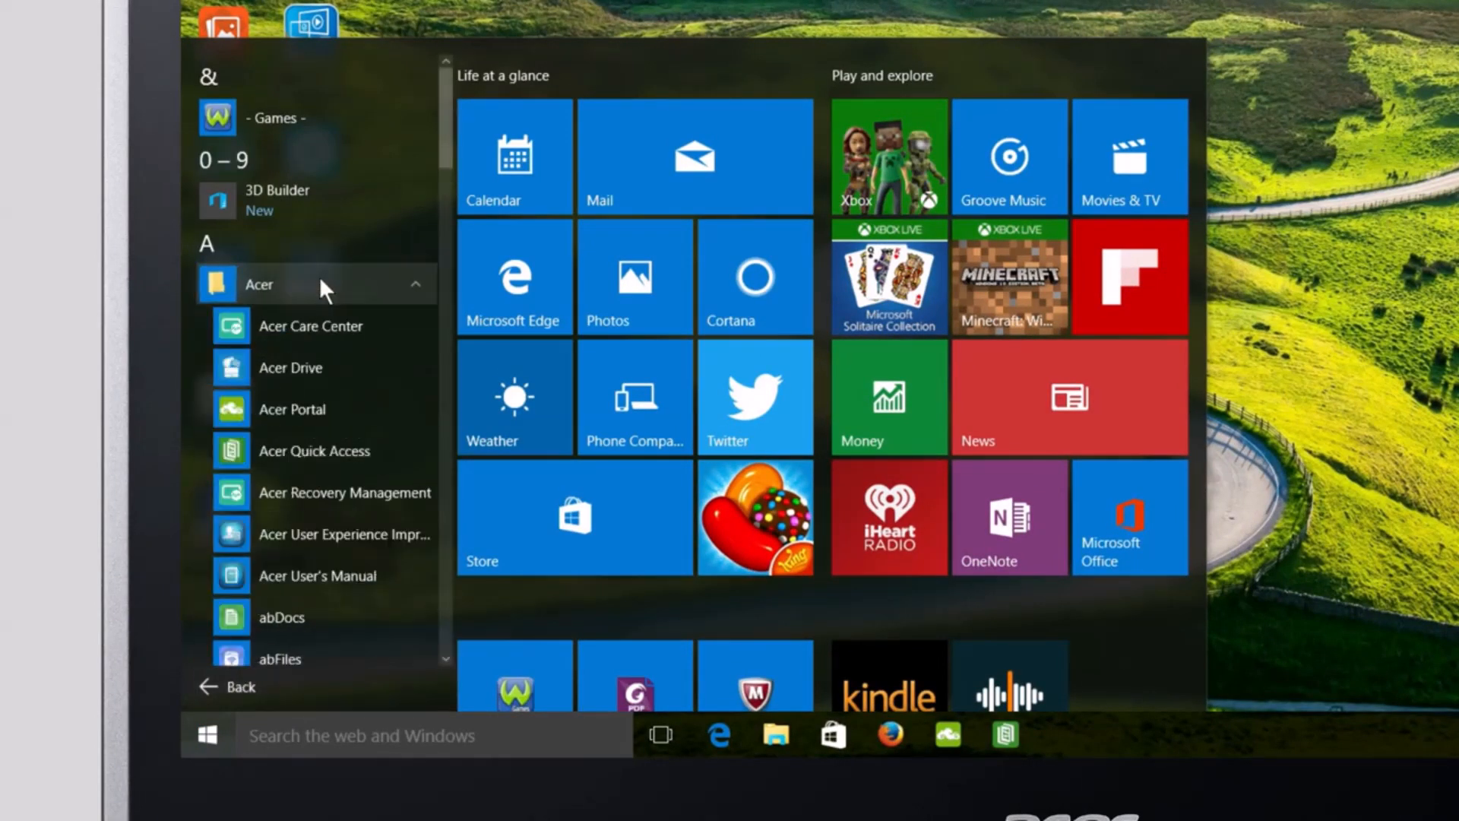
mouse_move(316, 493)
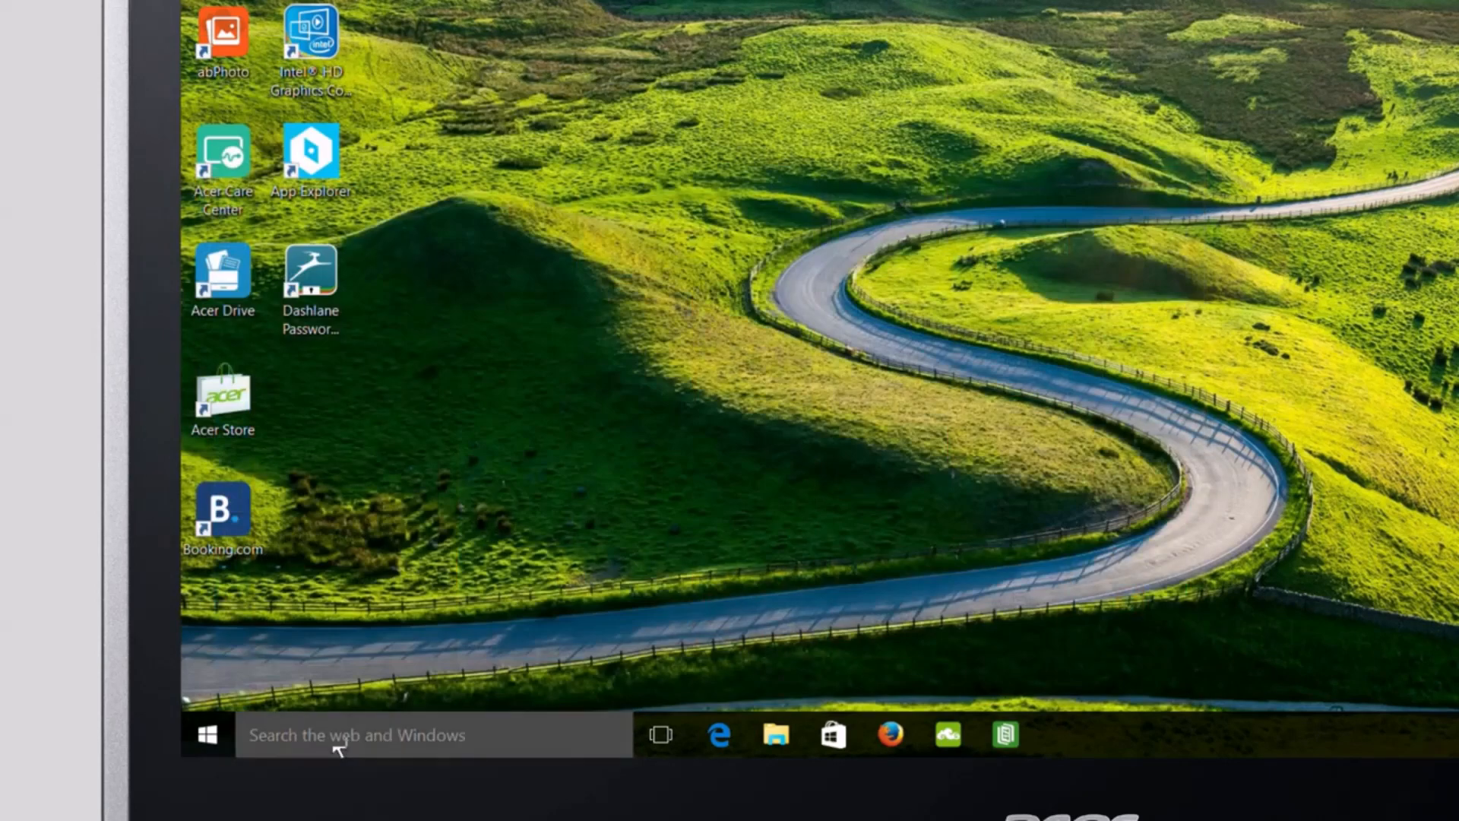
text(acer recover)
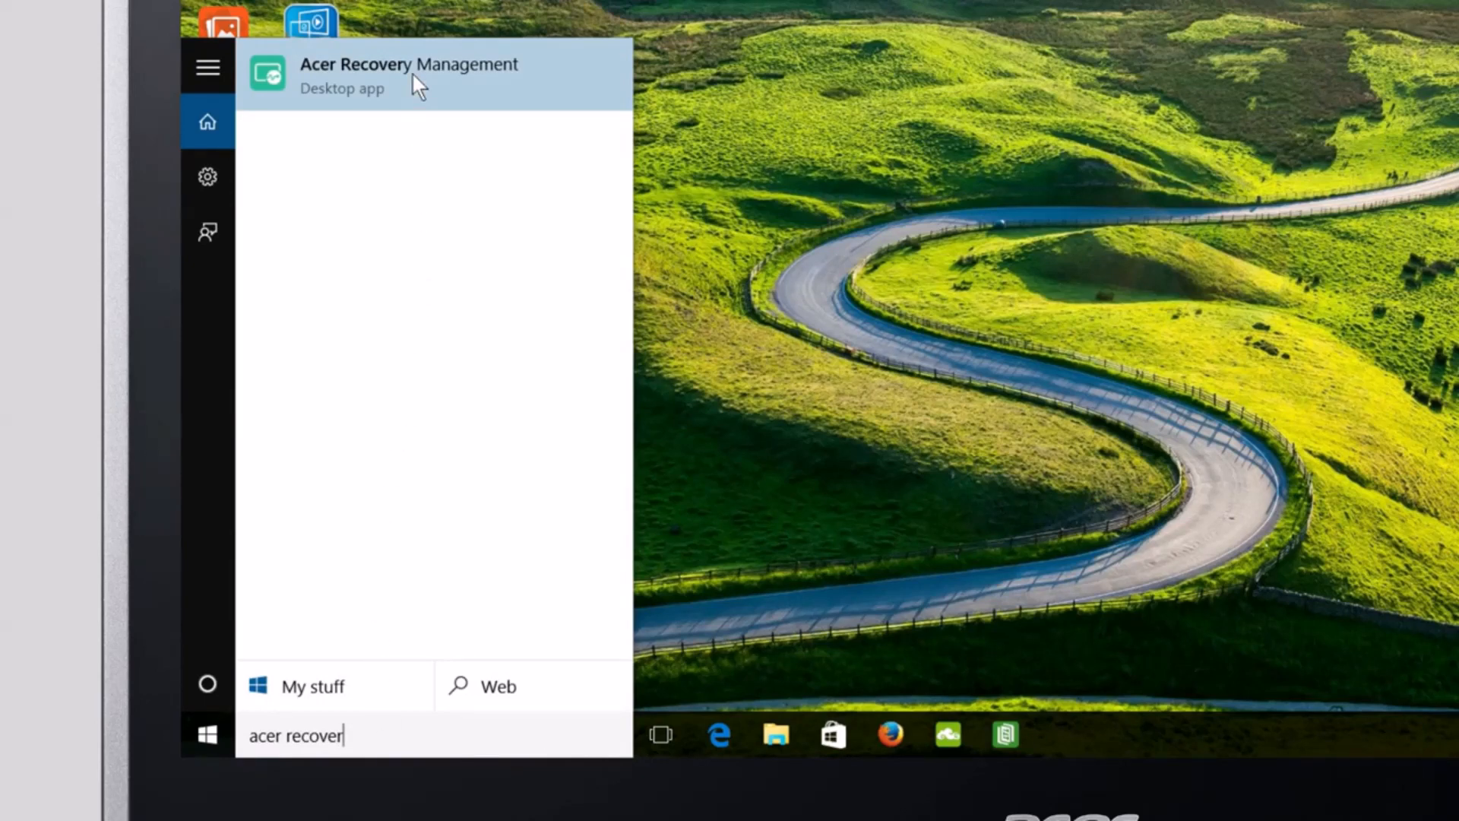
Launch Acer Recovery Management and approve the User Account Control prompt for Care Center
click(409, 74)
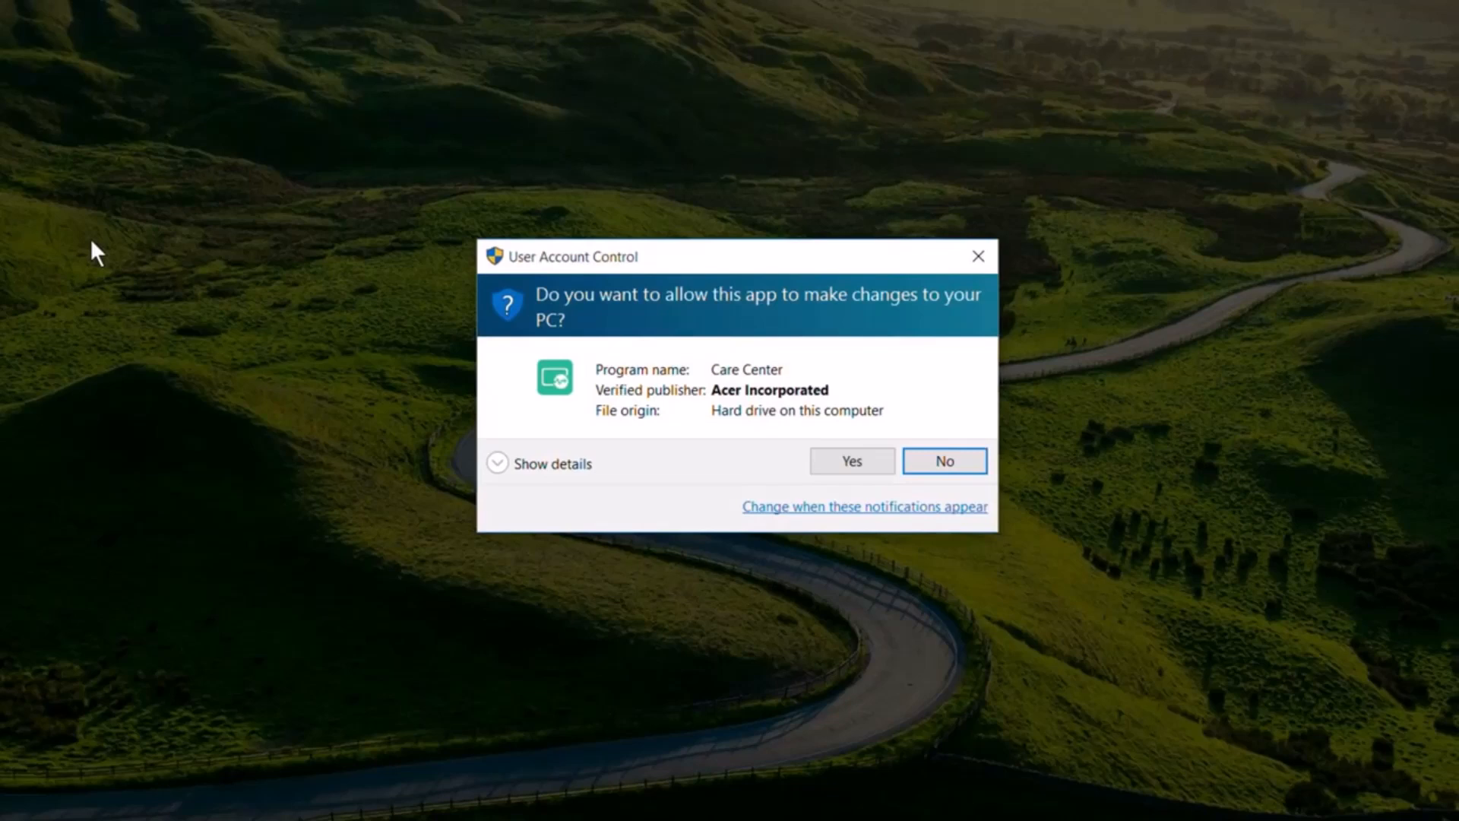
mouse_move(289, 267)
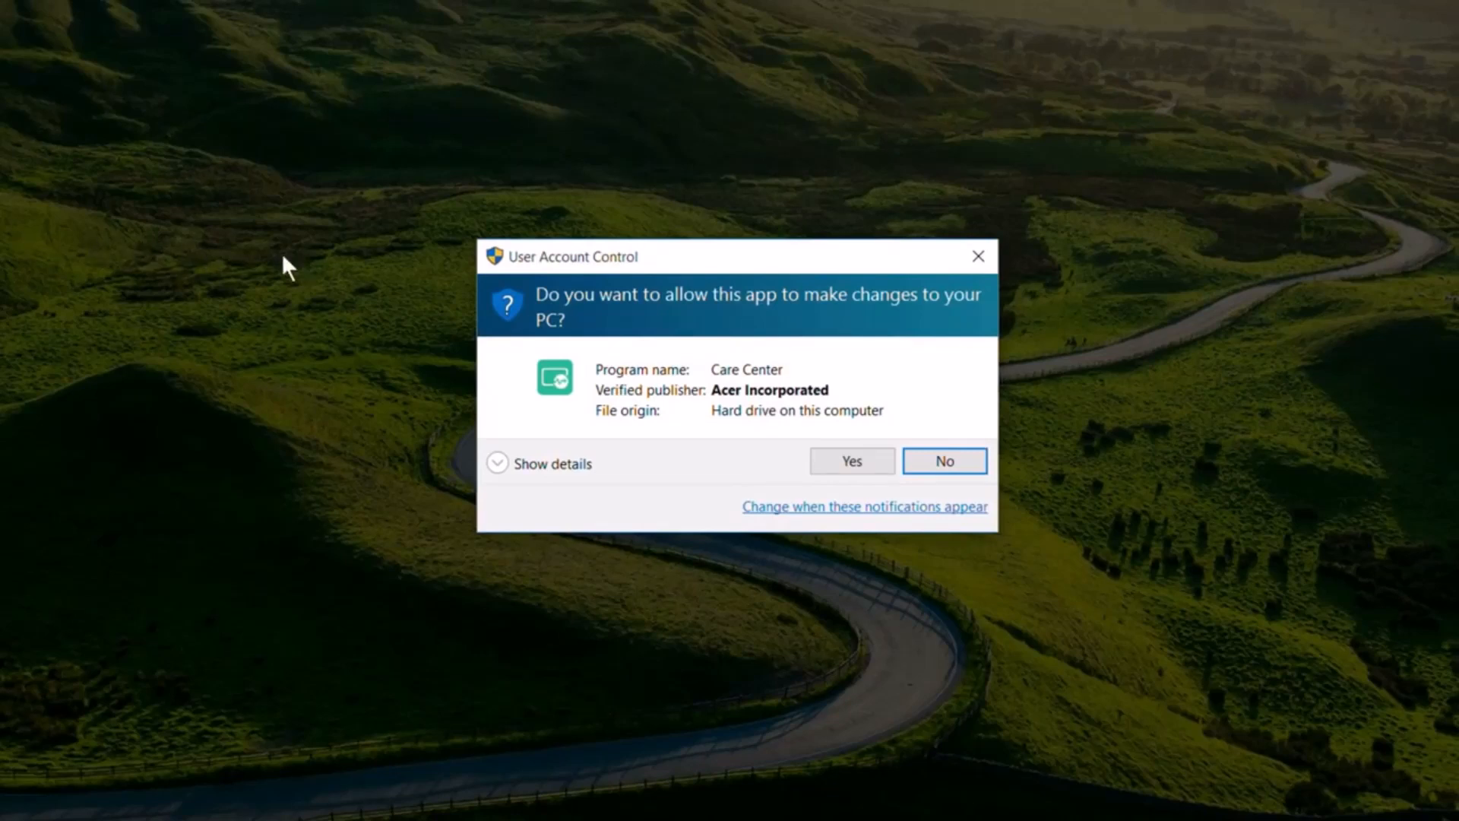
click(850, 460)
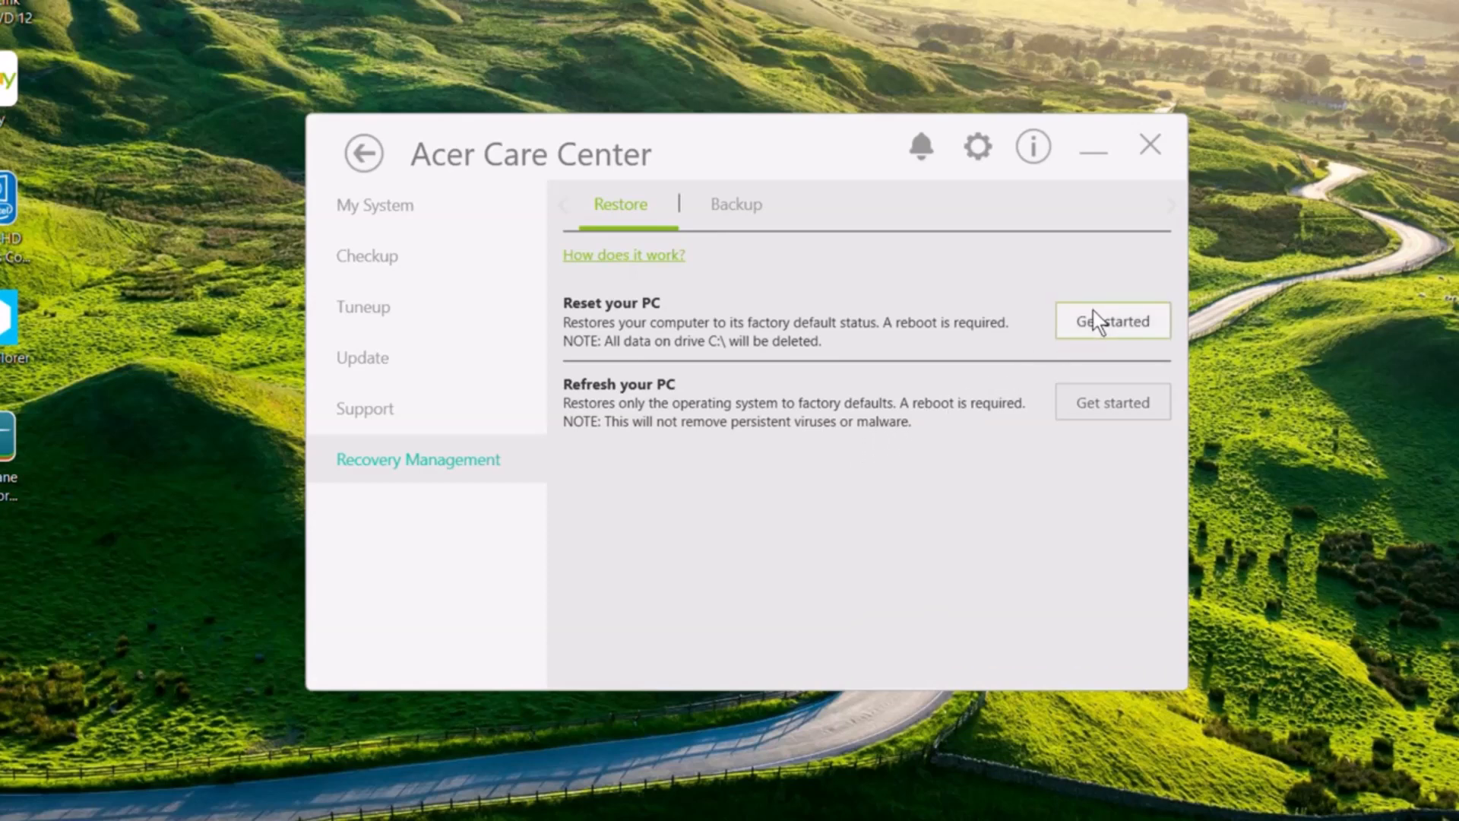
Start Reset your PC in Care Center with Remove everything and confirm so resetting begins
click(1111, 320)
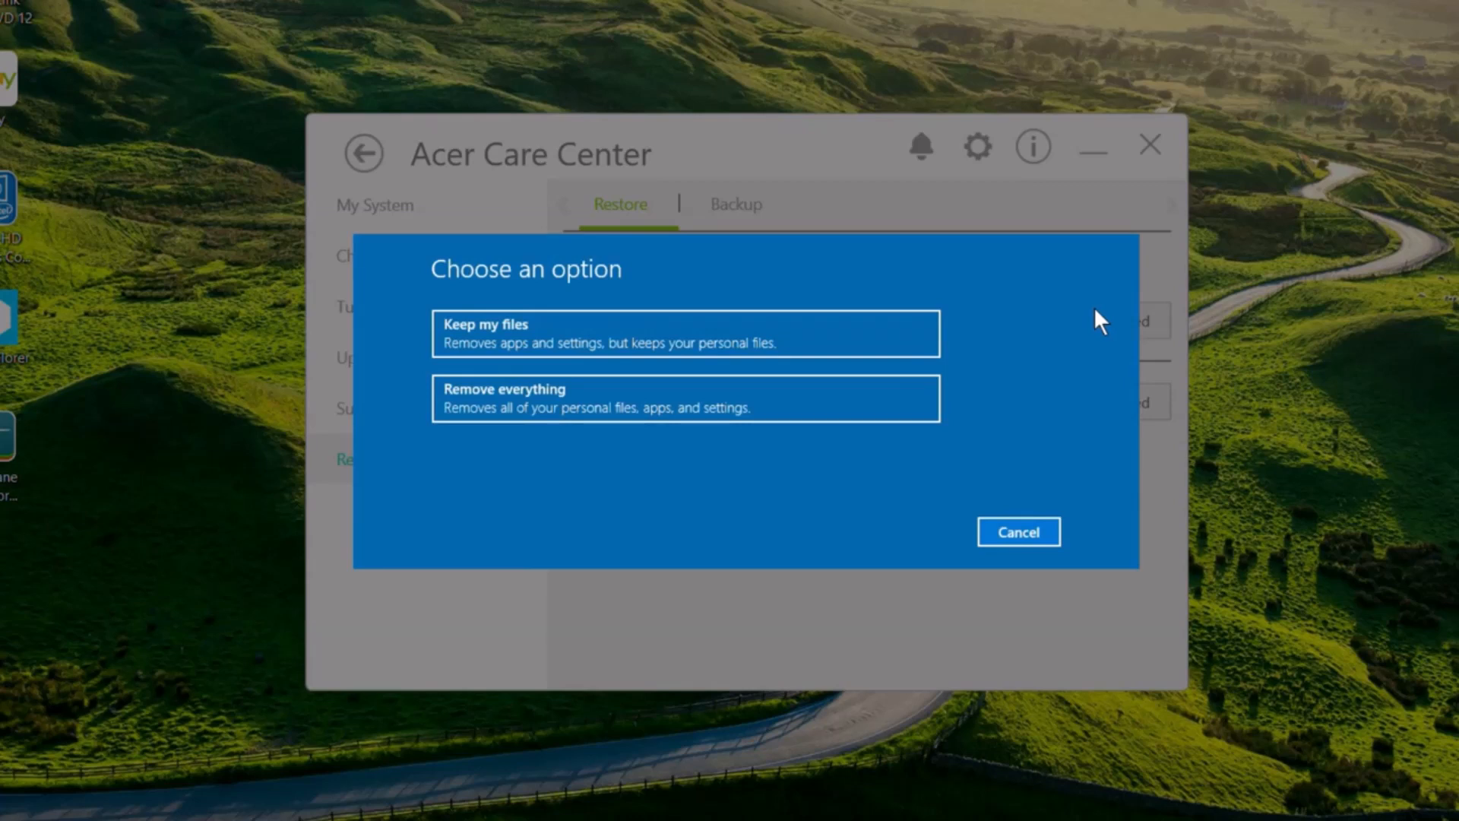
mouse_move(786, 419)
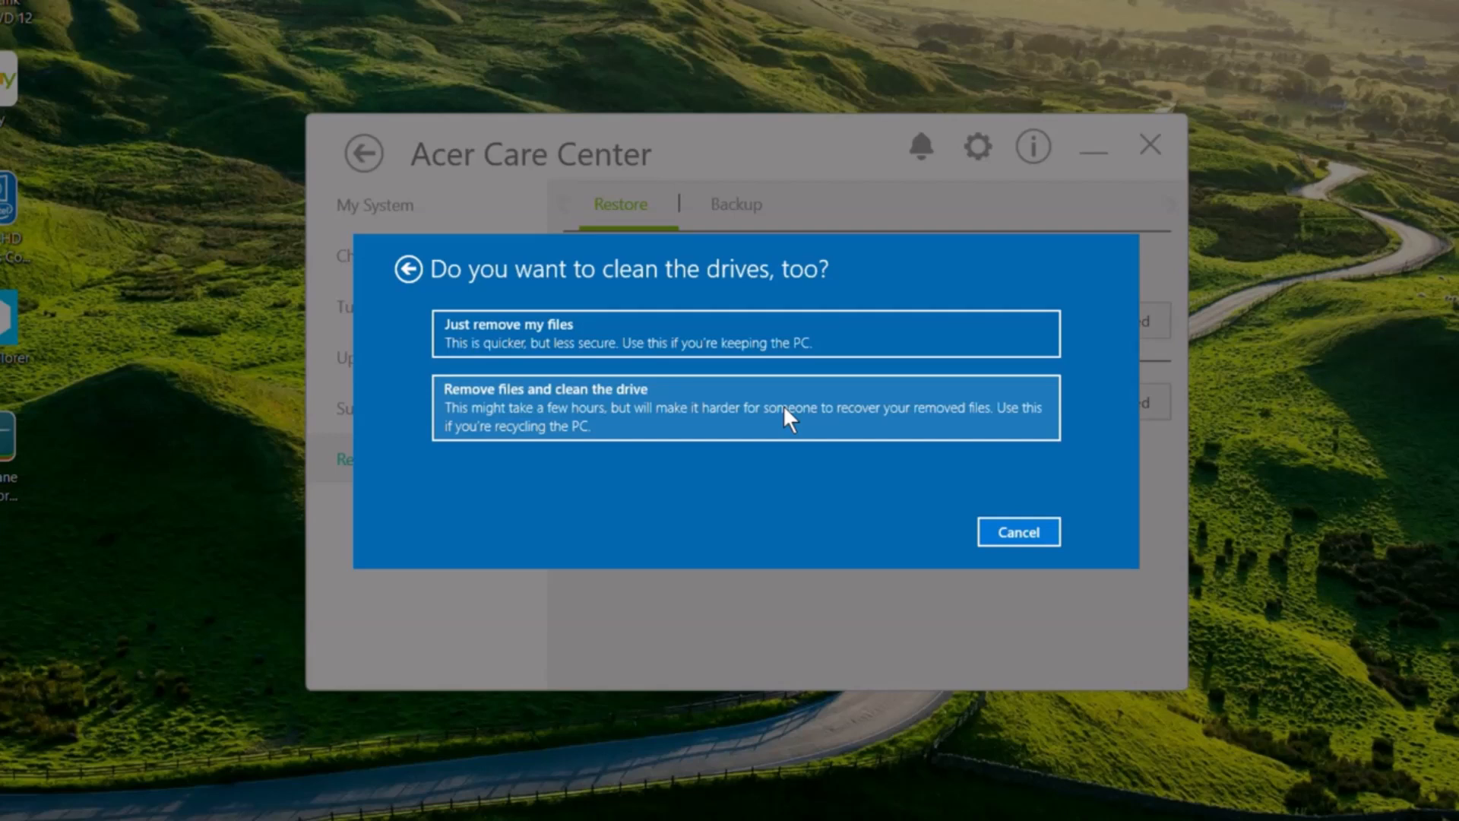
mouse_move(693, 333)
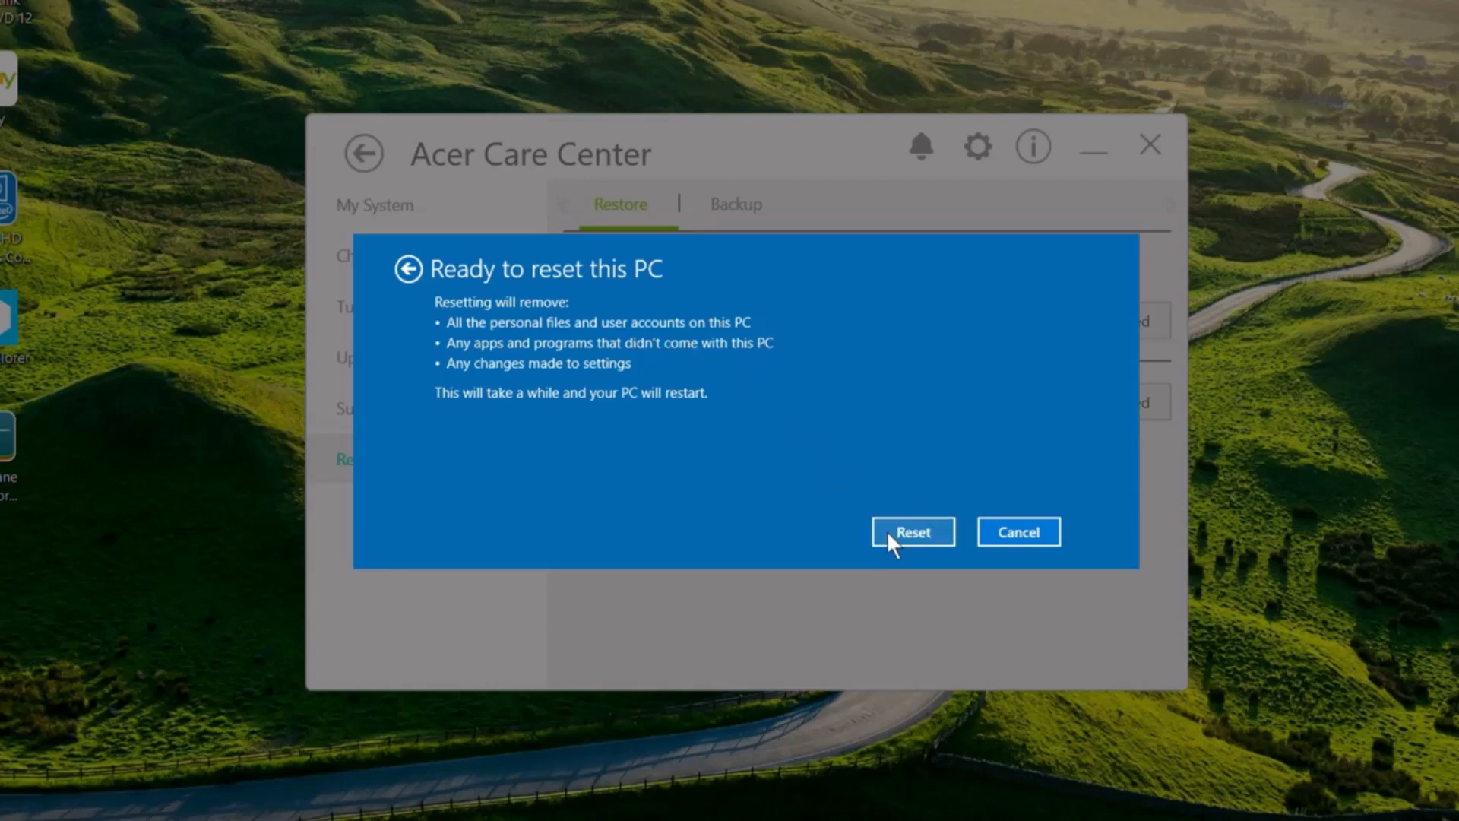
click(911, 532)
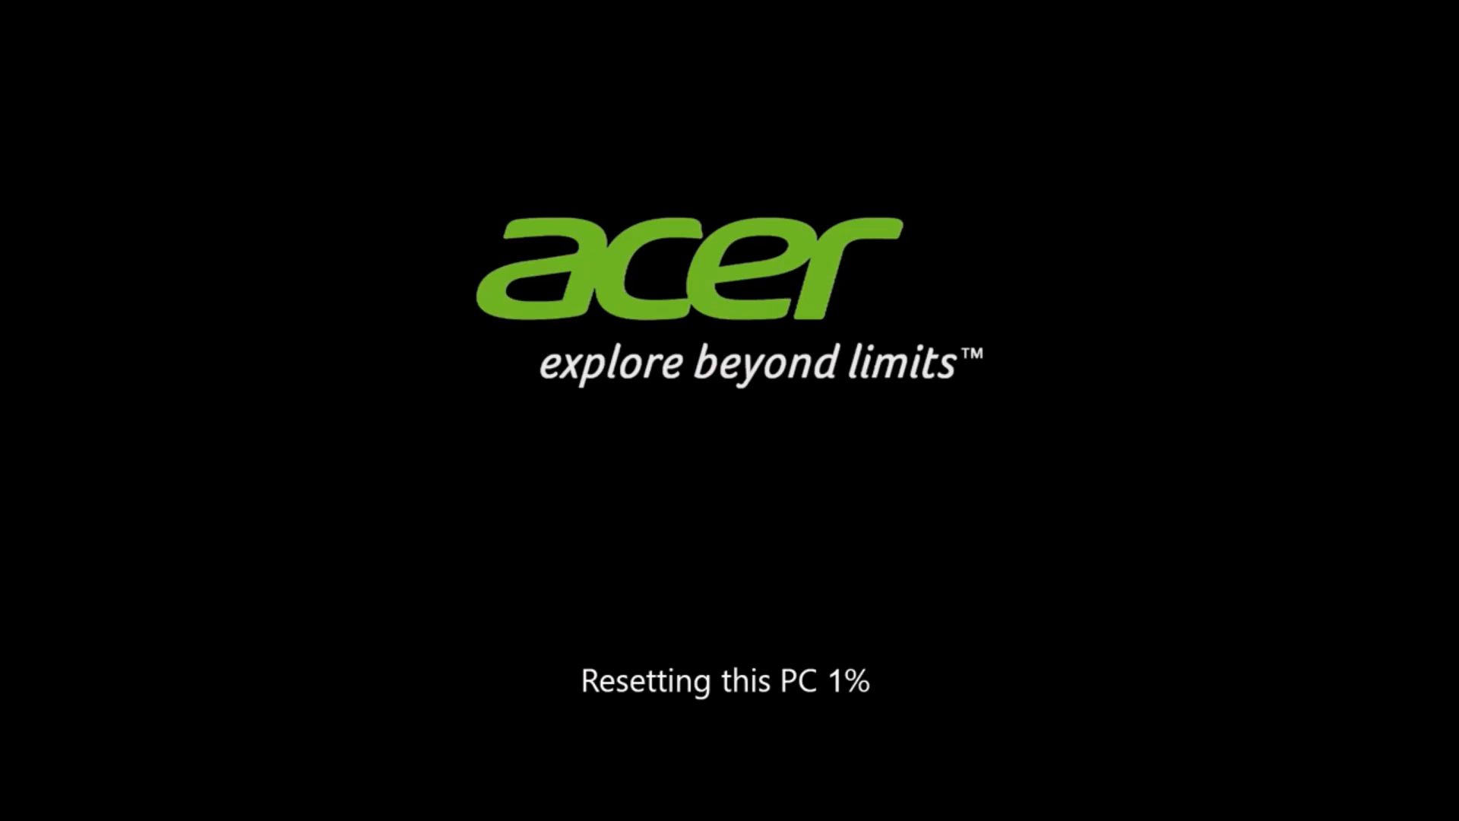